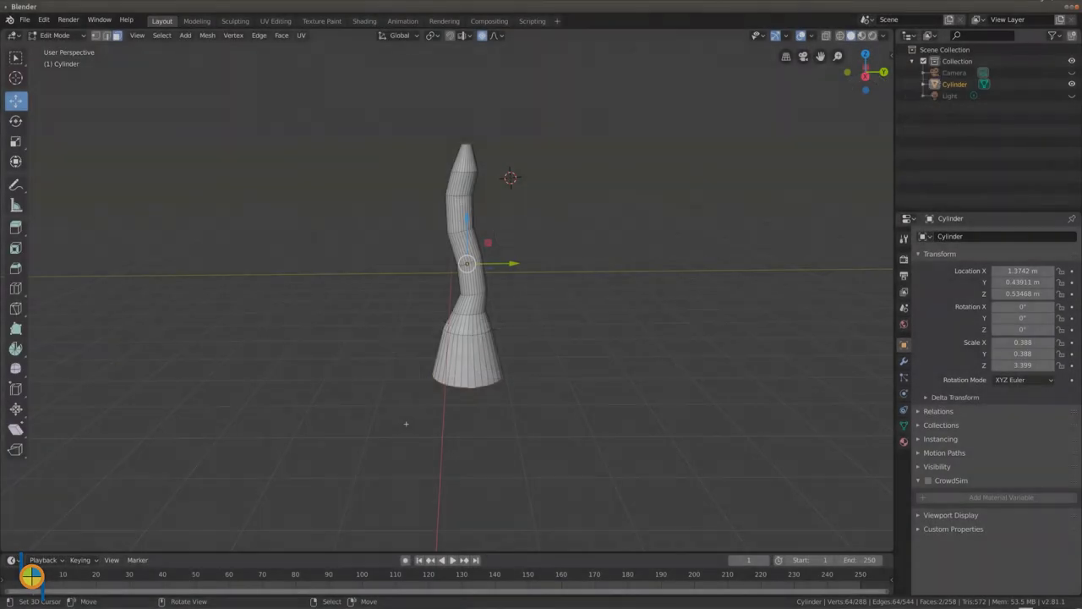
{"action": "mouse_move", "coordinate": [395, 418]}
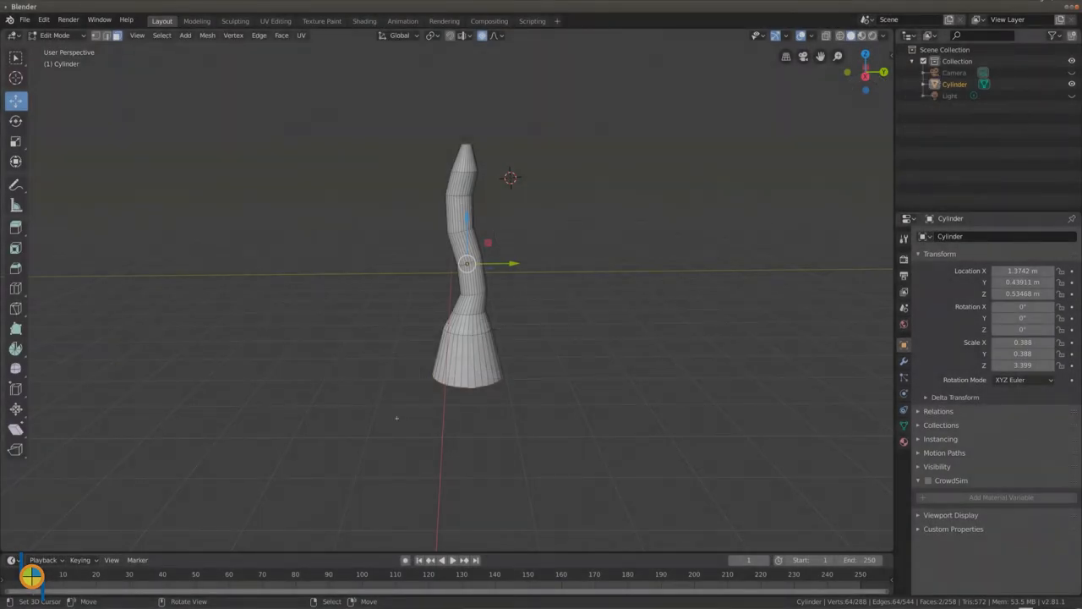
Return the twisted trunk to Object Mode and bring up the Add > Mesh list.
{"action": "left_click", "coordinate": [54, 34]}
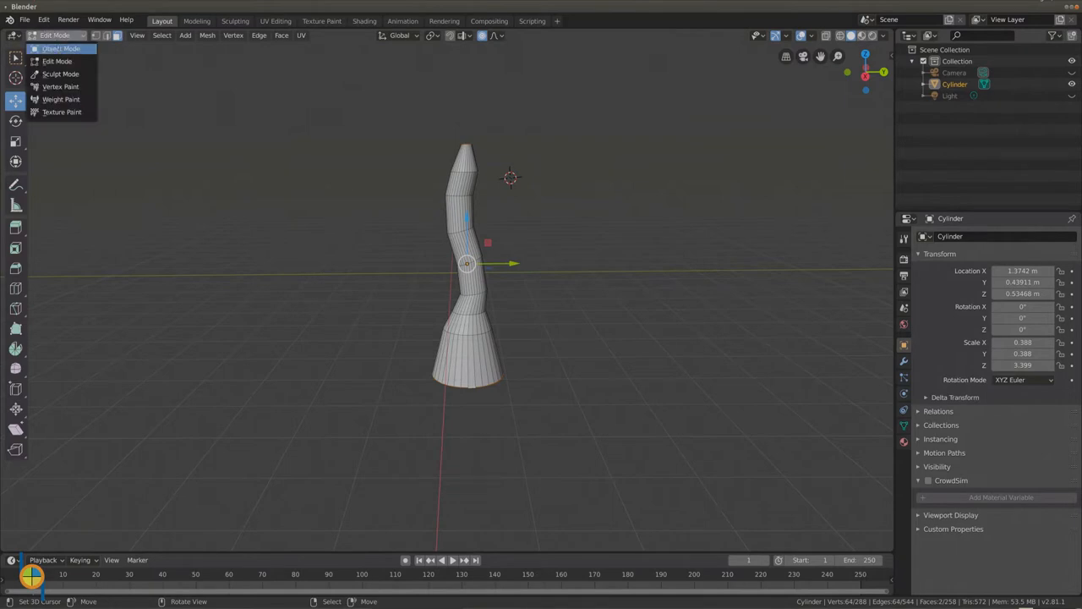
{"action": "left_click", "coordinate": [61, 47]}
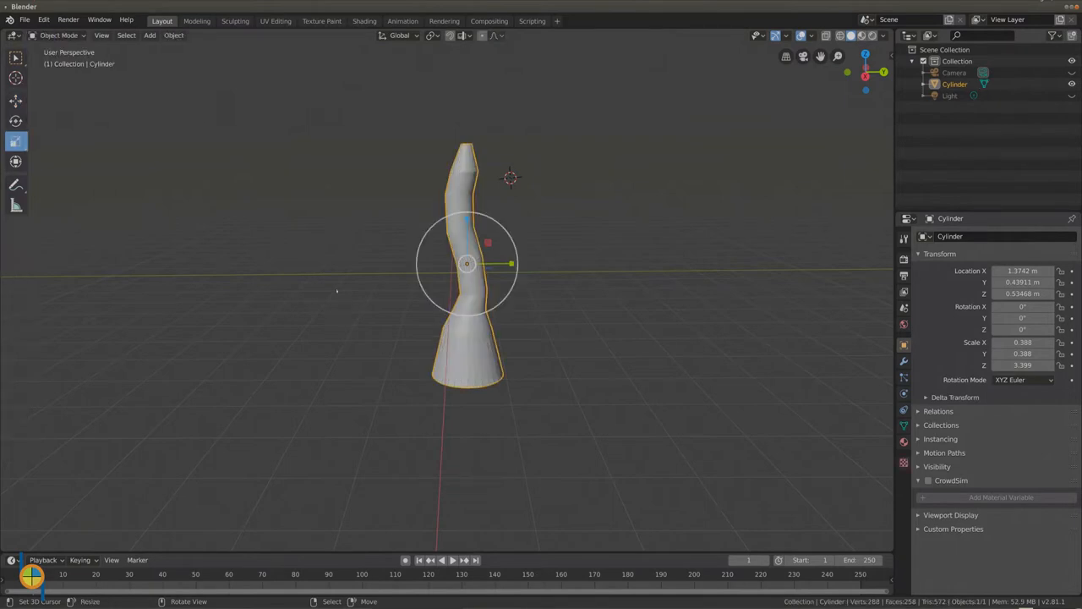
{"action": "left_click", "coordinate": [148, 33]}
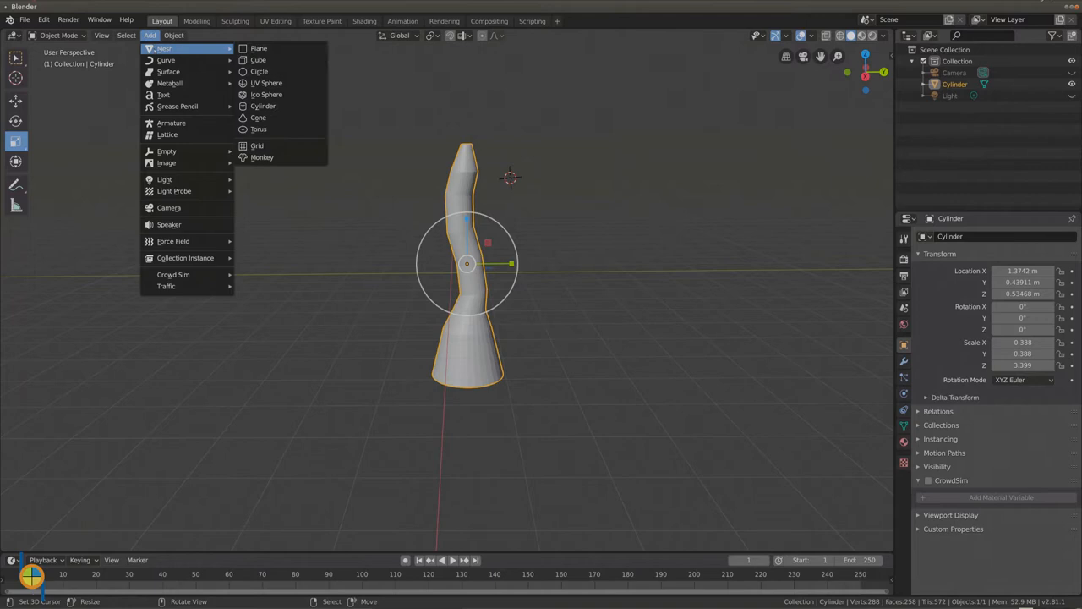
Add a plane beside the trunk, stretch it into a tall narrow rectangle and enter Edit Mode.
{"action": "left_click", "coordinate": [258, 47]}
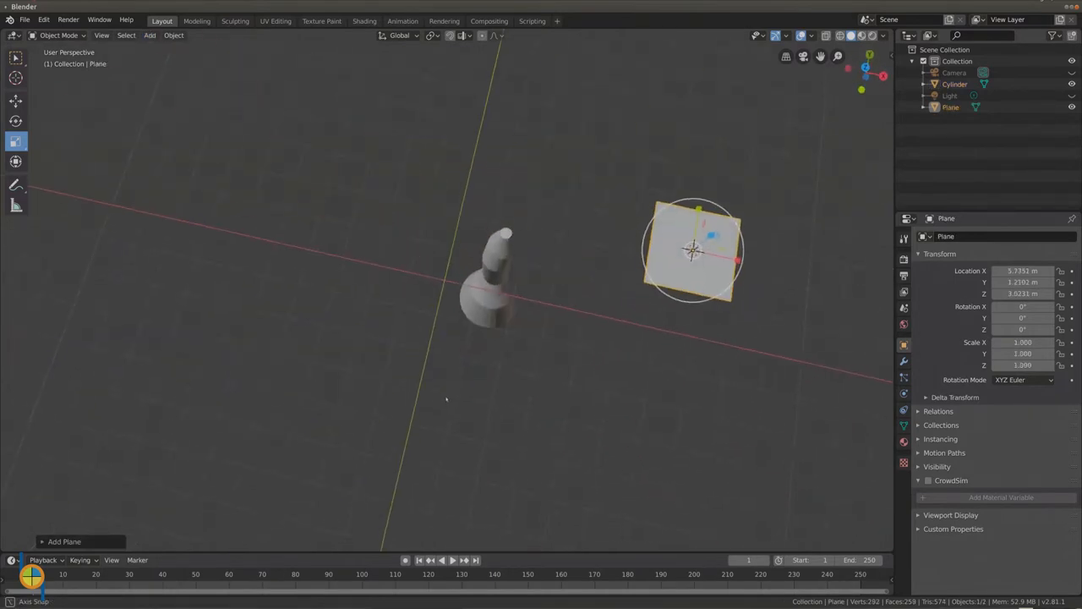
{"action": "key", "text": "s"}
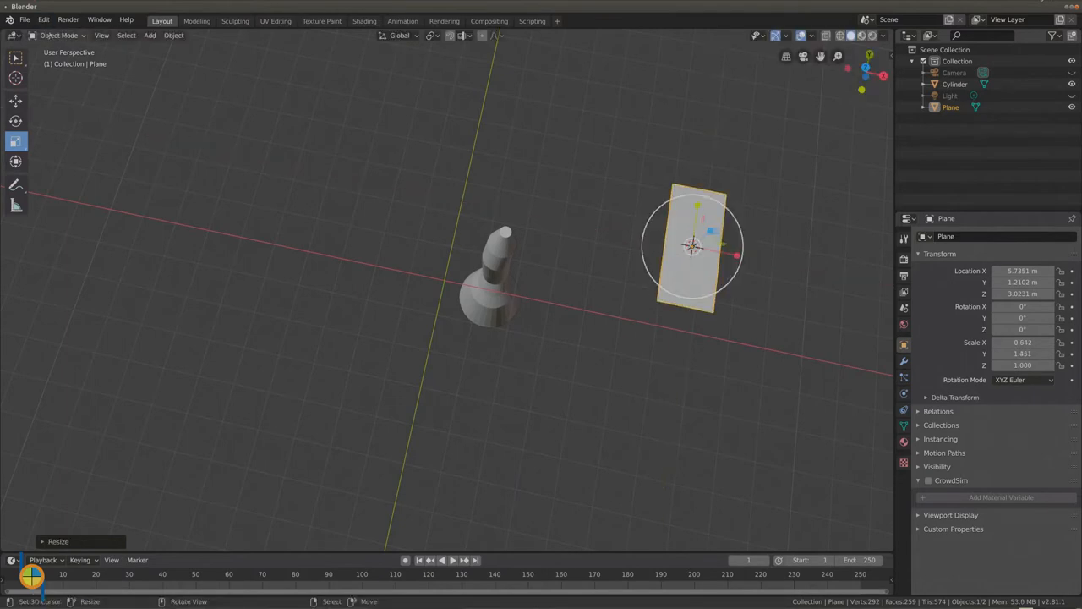
{"action": "key", "text": "Tab"}
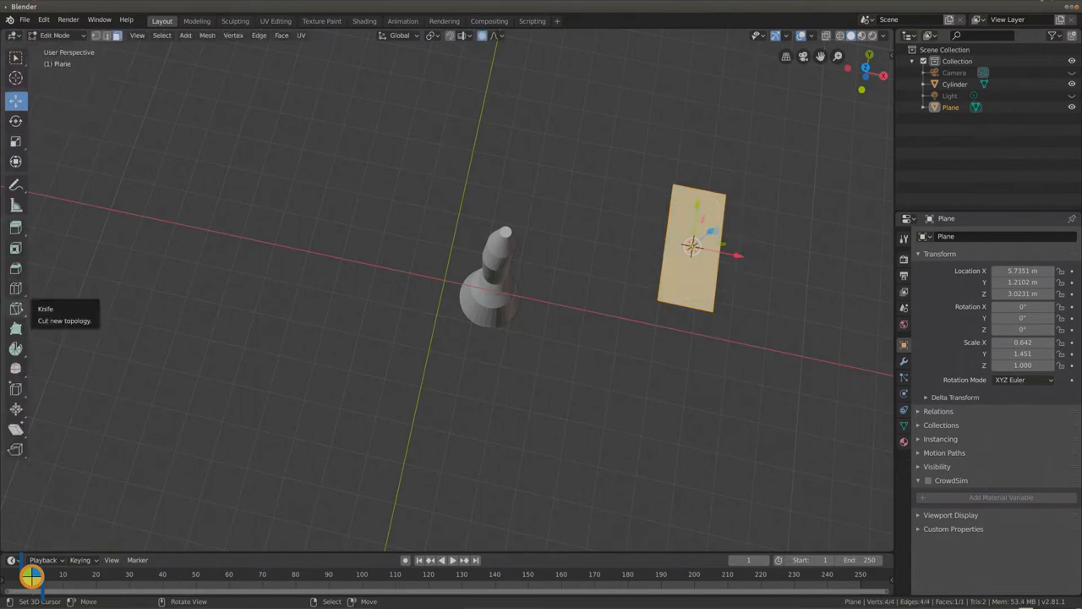
Knife-cut zigzag edges across the plane to trace a jagged leaf outline.
{"action": "left_click", "coordinate": [16, 307]}
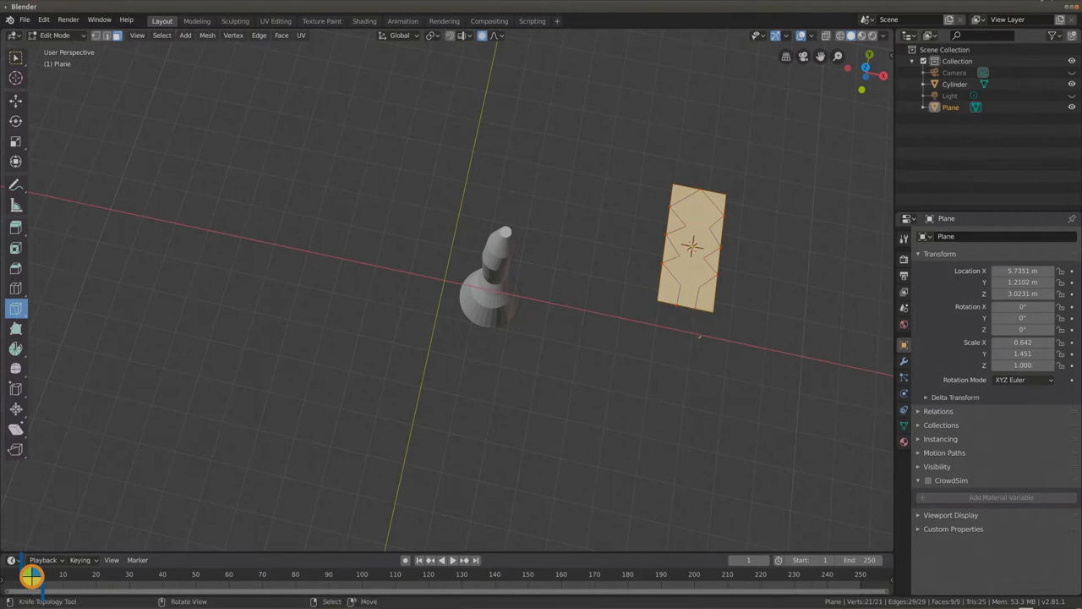
{"action": "left_click", "coordinate": [15, 57]}
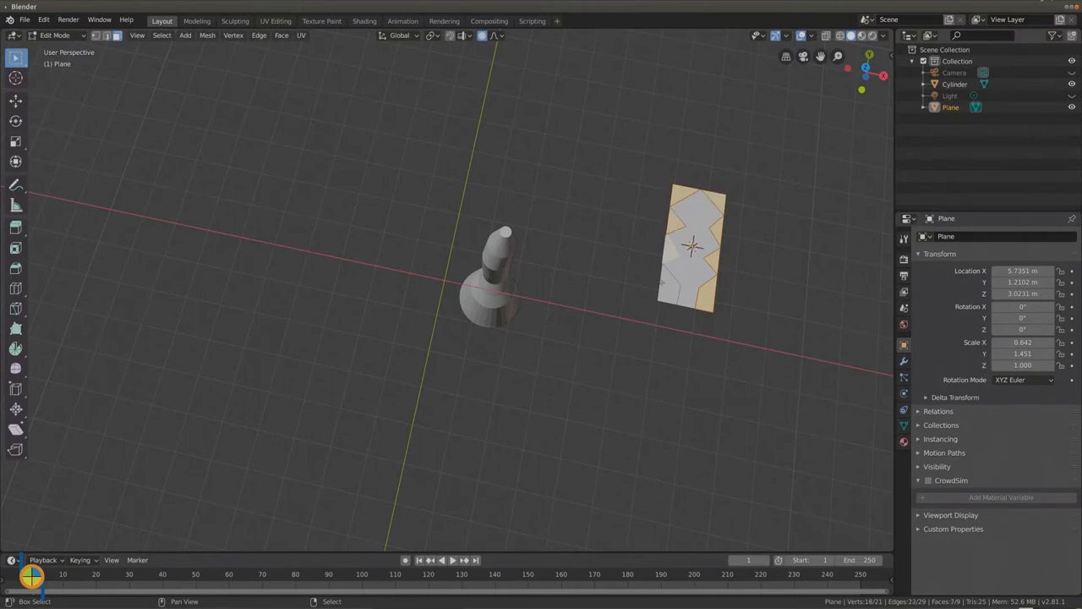
Delete the selected corner faces, leaving a zigzag leaf of stacked diamonds.
{"action": "key", "text": "x"}
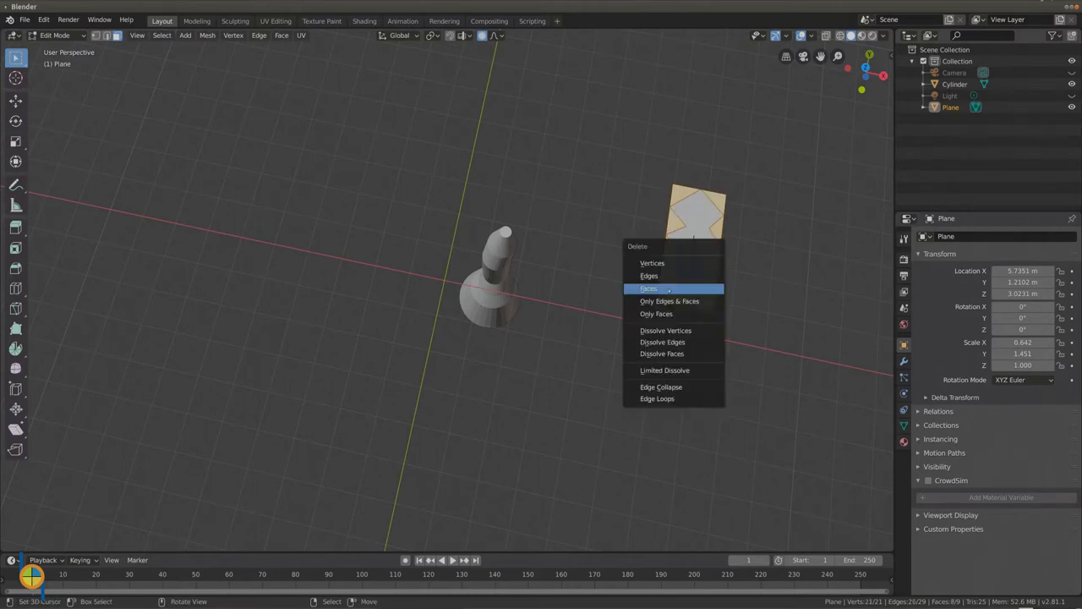
{"action": "left_click", "coordinate": [649, 287]}
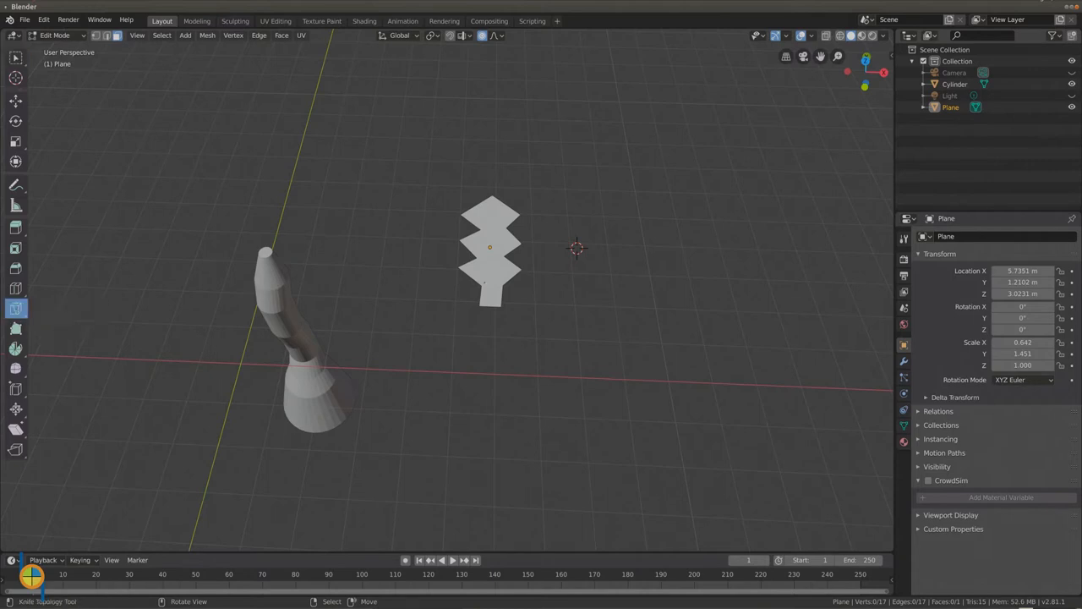
Lay the zigzag leaf flat and raise it level with the trunk's top.
{"action": "left_click", "coordinate": [476, 257]}
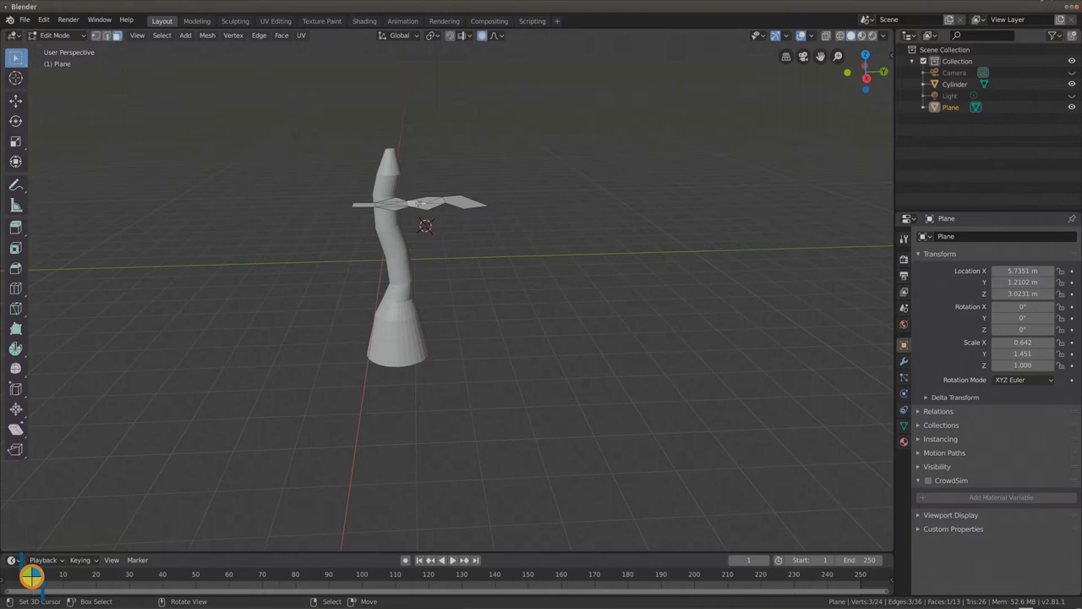
Pull both outer leaf tips downward with G so the frond droops.
{"action": "key", "text": "g"}
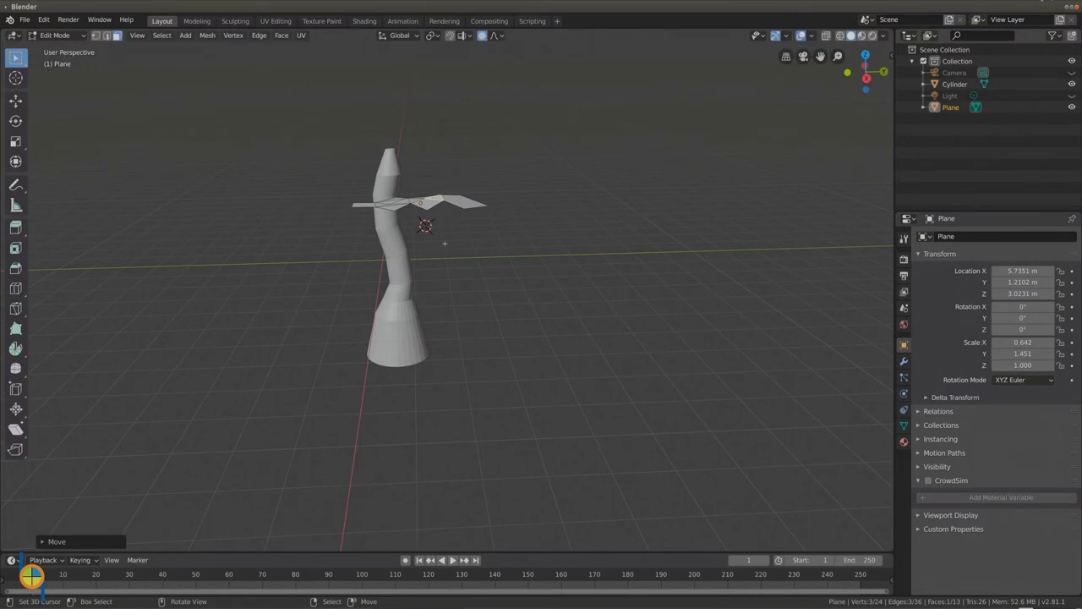
{"action": "left_click_drag", "start_coordinate": [423, 253], "coordinate": [460, 245]}
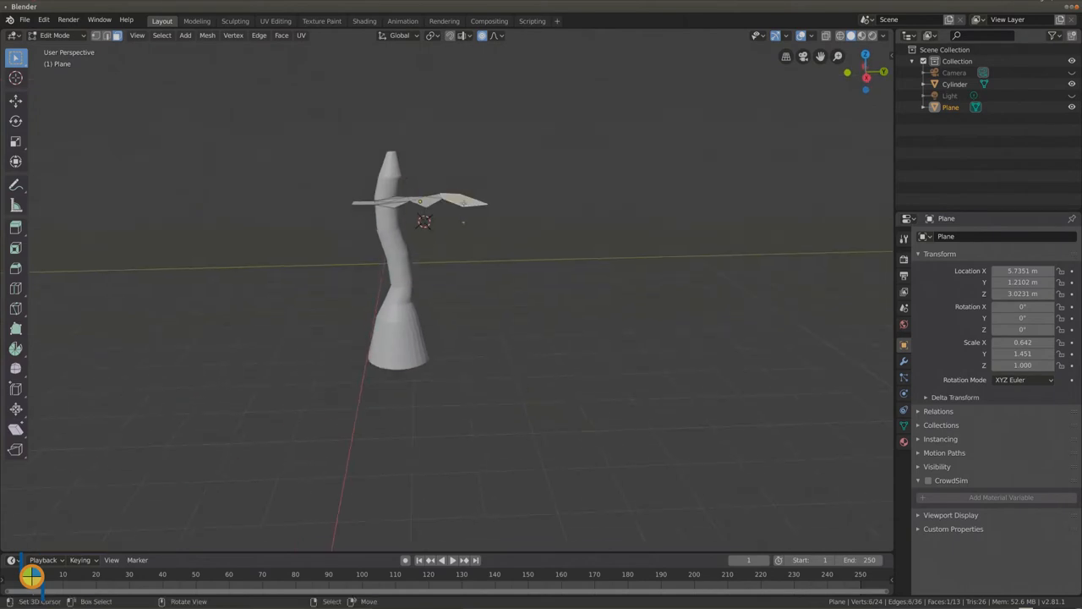
{"action": "key", "text": "g"}
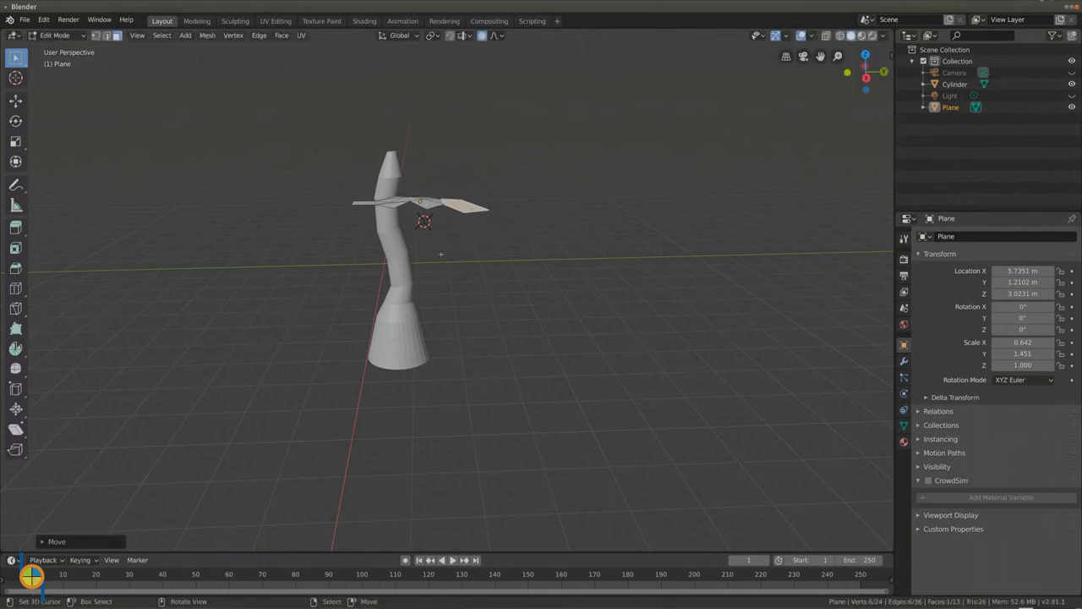
{"action": "left_click_drag", "start_coordinate": [440, 254], "coordinate": [507, 270]}
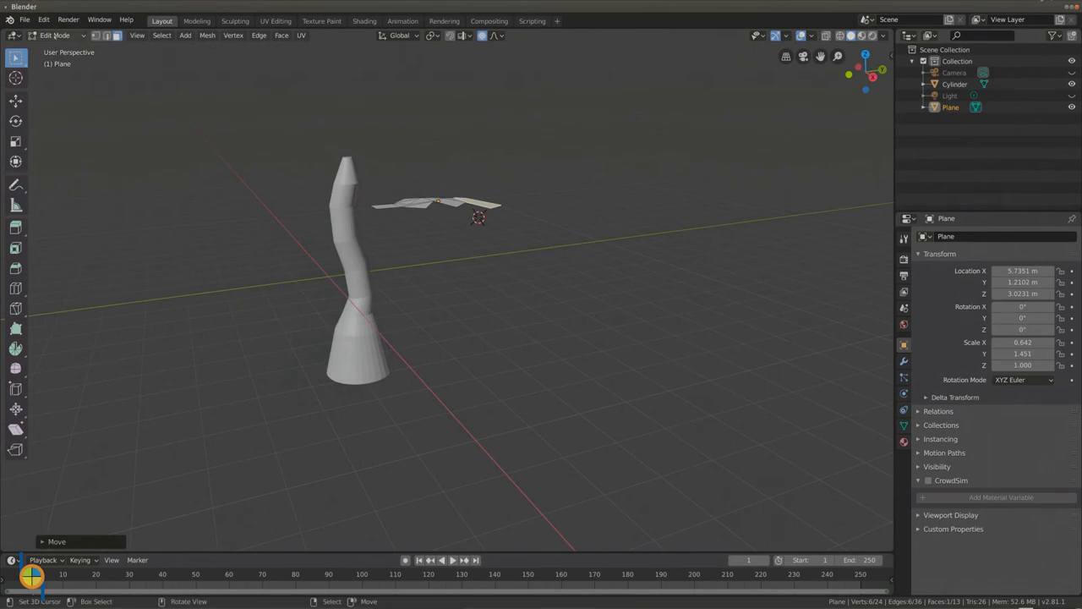
{"action": "left_click", "coordinate": [54, 34]}
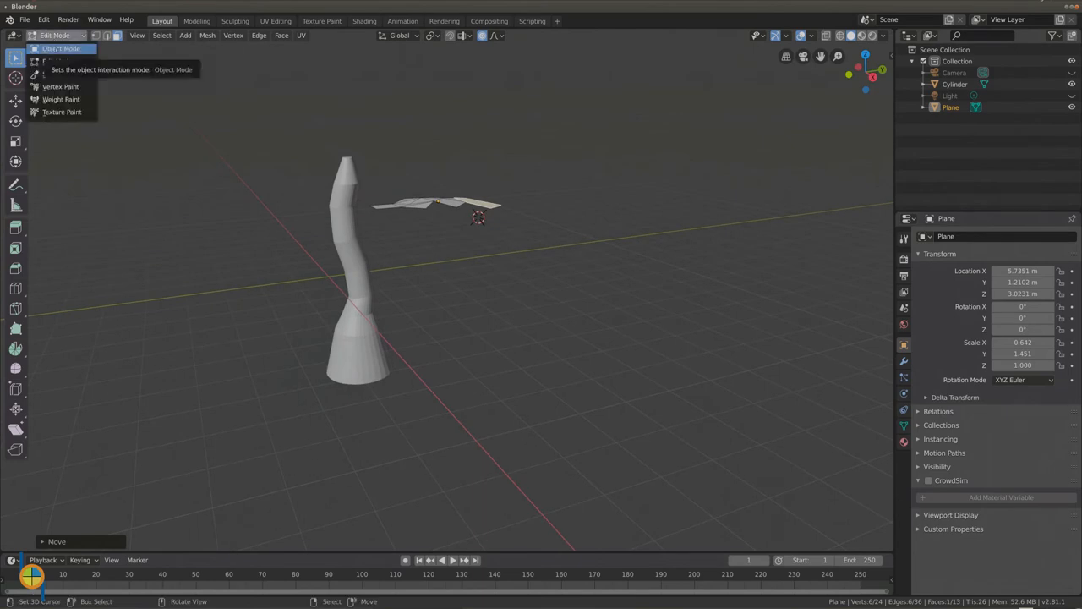
In Object Mode, move the drooping leaf onto the top of the trunk.
{"action": "left_click", "coordinate": [61, 47]}
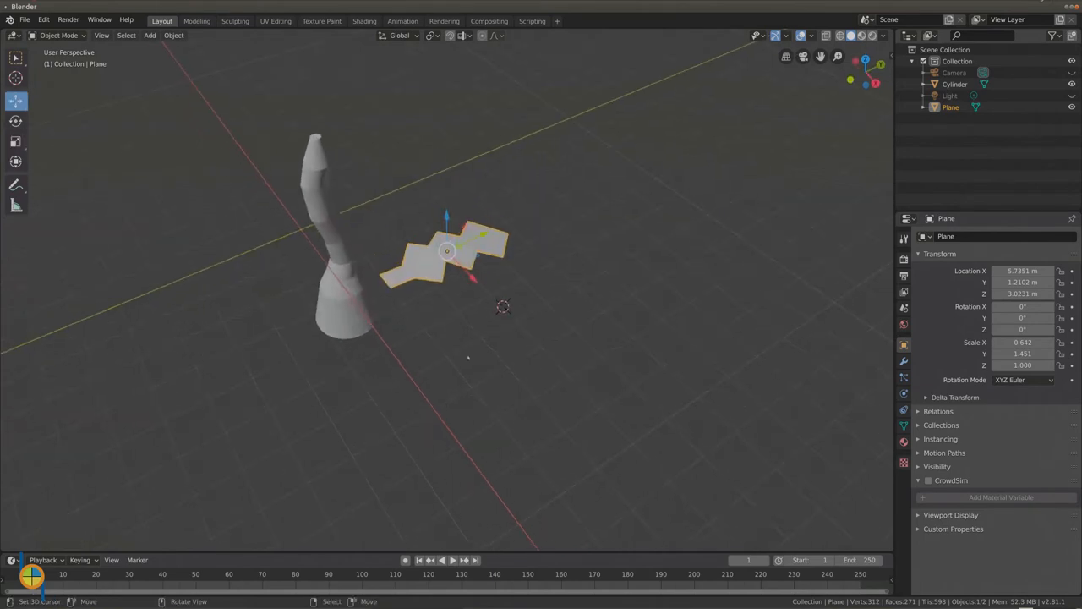
{"action": "left_click_drag", "start_coordinate": [447, 251], "coordinate": [347, 149]}
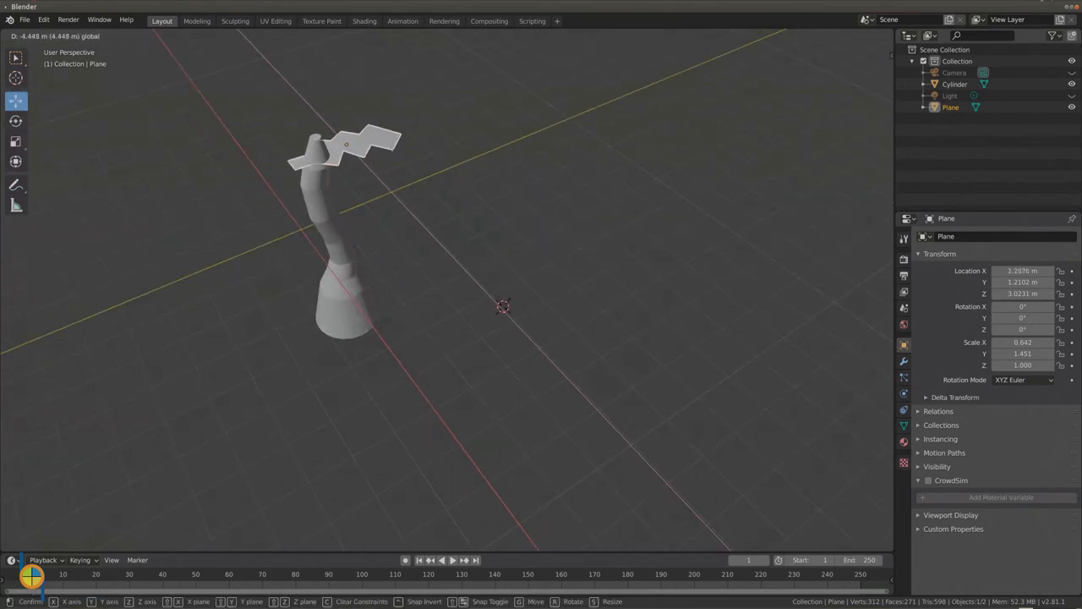
{"action": "left_click_drag", "start_coordinate": [347, 144], "coordinate": [338, 125]}
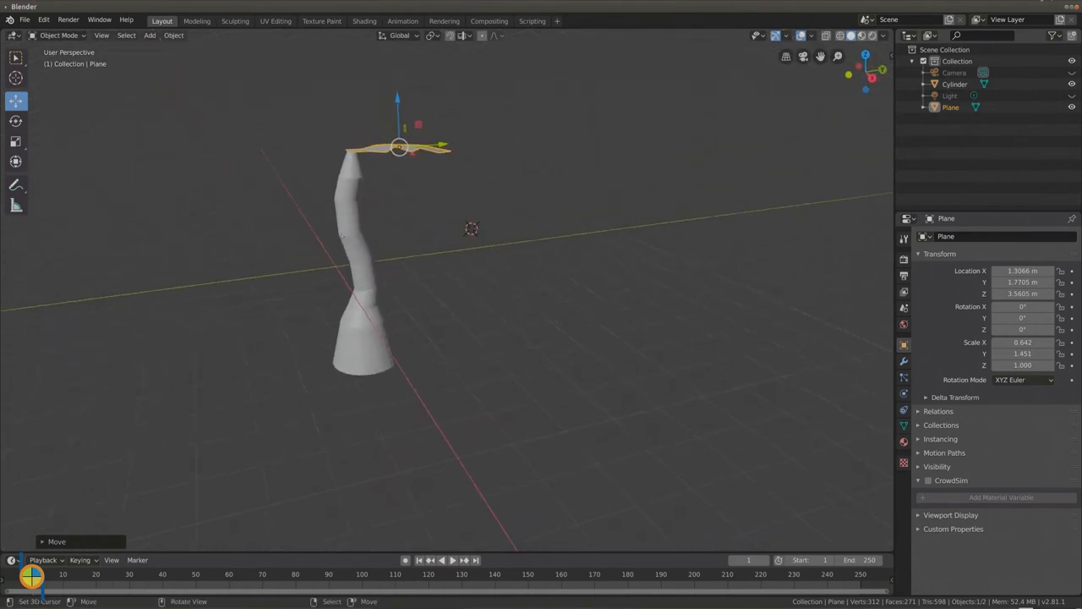
Give the trunk a new brown material and add a new material to the leaf.
{"action": "left_click", "coordinate": [359, 260]}
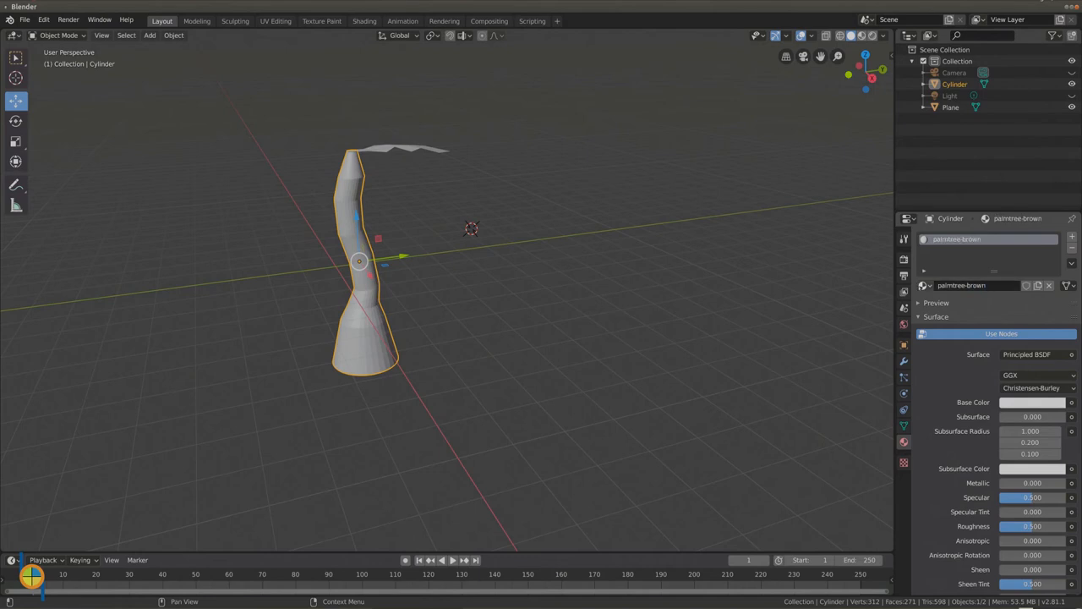
{"action": "left_click", "coordinate": [1031, 403]}
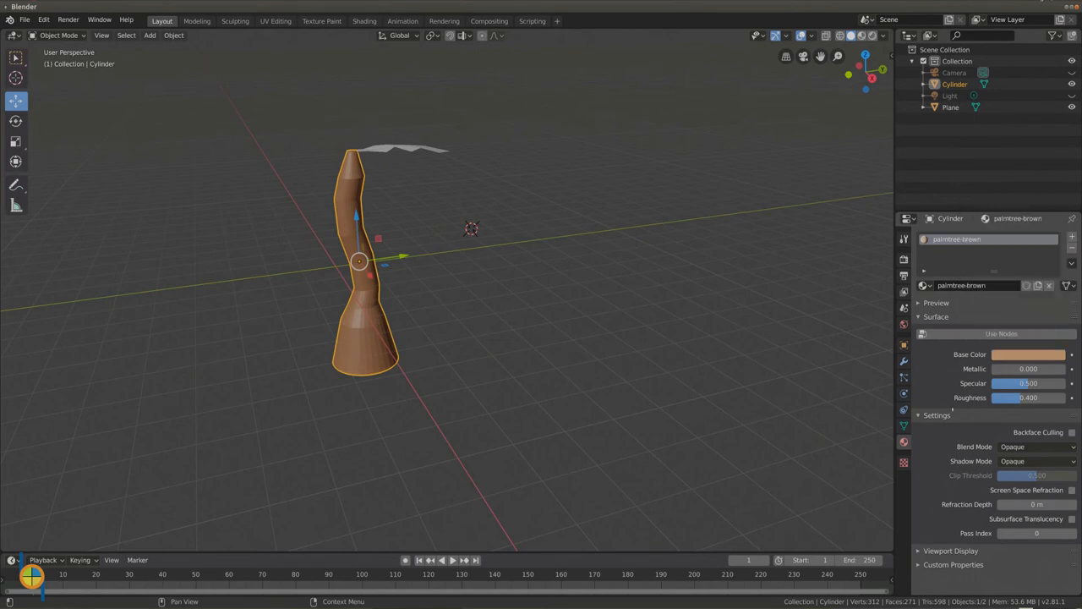
{"action": "left_click", "coordinate": [403, 149]}
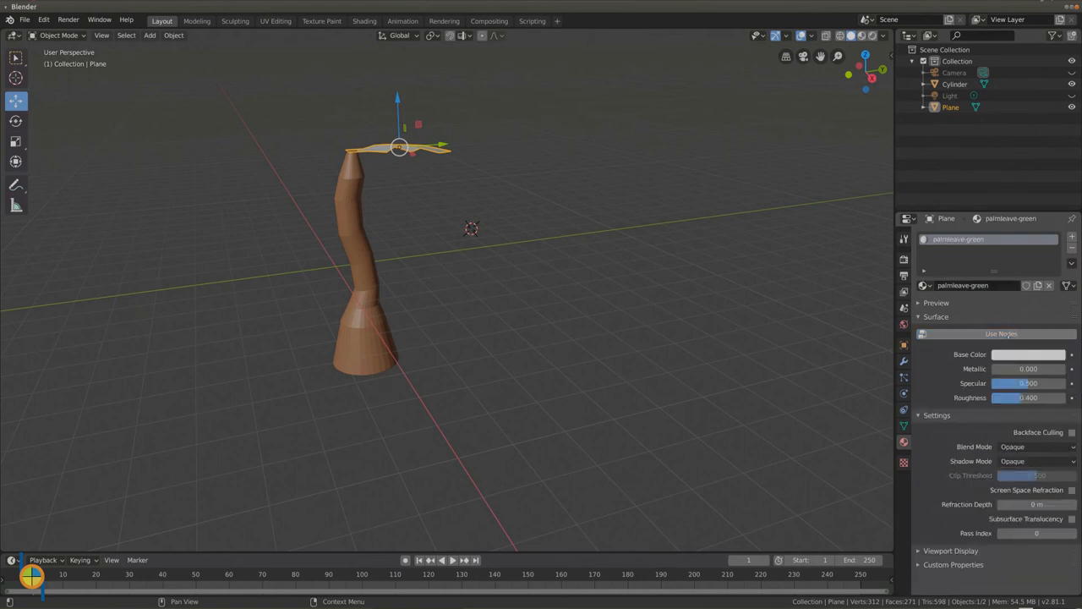
Set the leaf material's base colour to green.
{"action": "left_click", "coordinate": [1028, 355]}
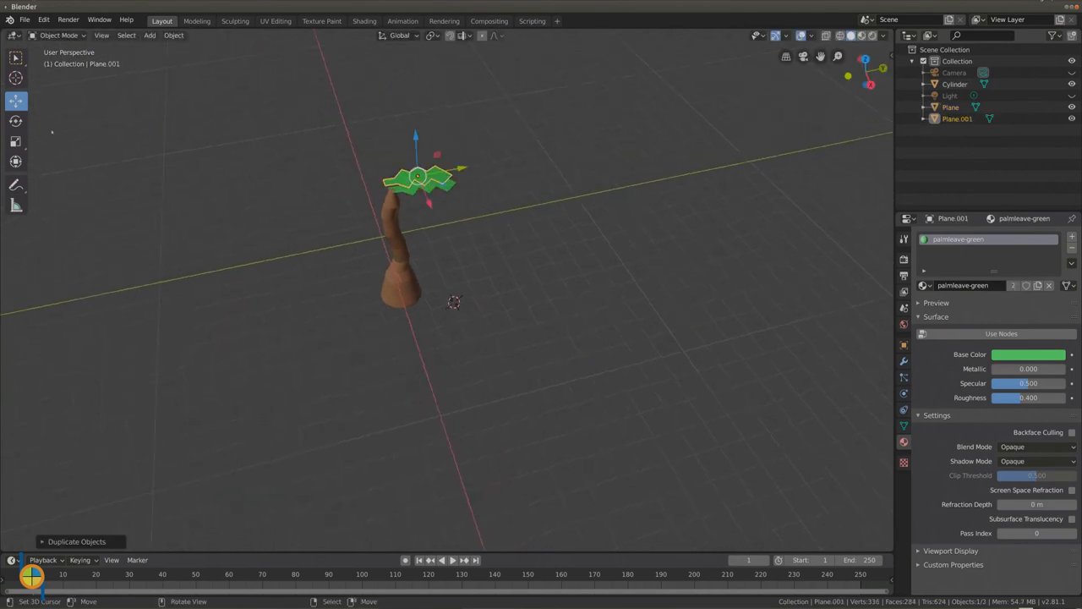
Duplicate and rotate leaf copies around Z so four leaves fan out from the trunk top.
{"action": "left_click", "coordinate": [15, 122]}
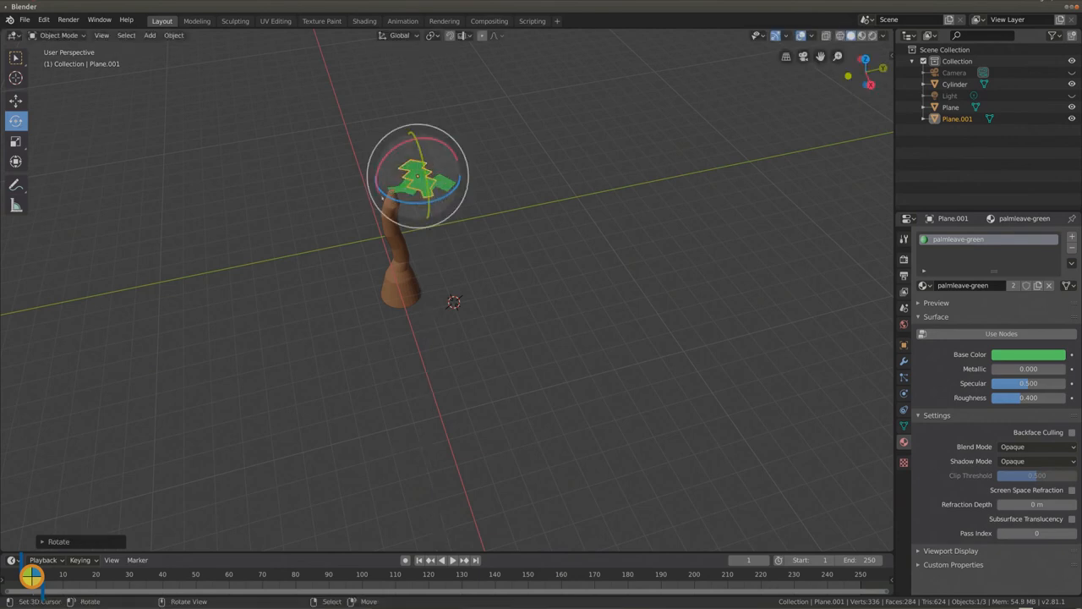
{"action": "left_click", "coordinate": [15, 101]}
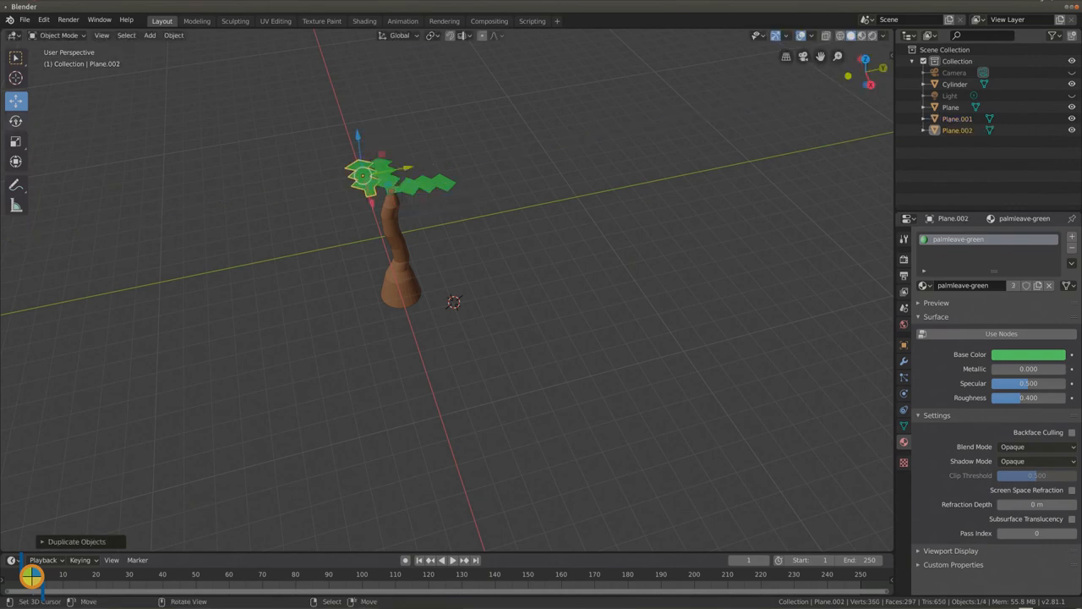
{"action": "key", "text": "r"}
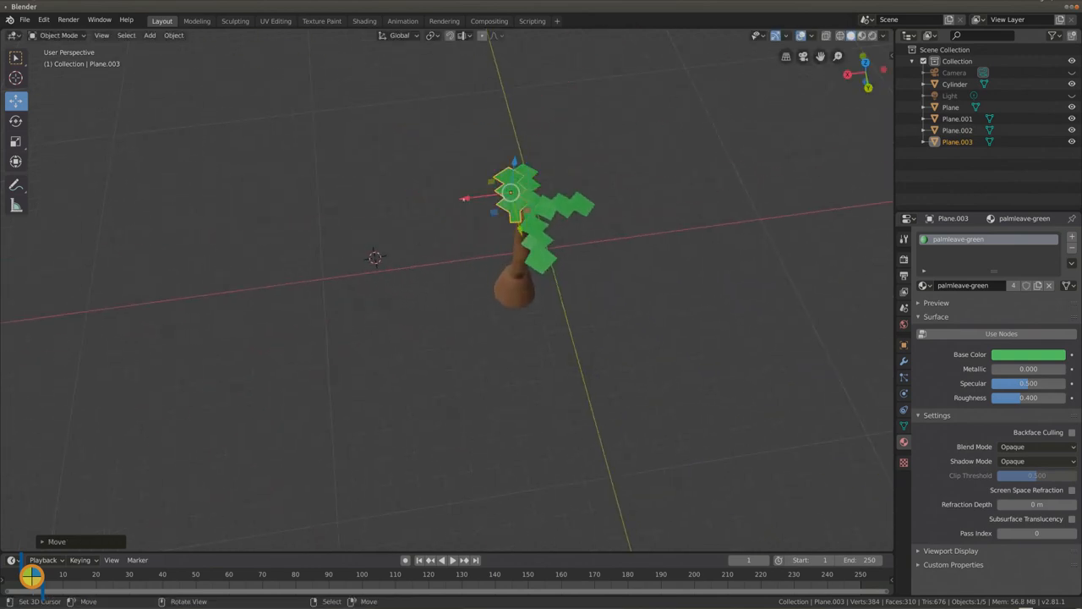
{"action": "left_click", "coordinate": [16, 120]}
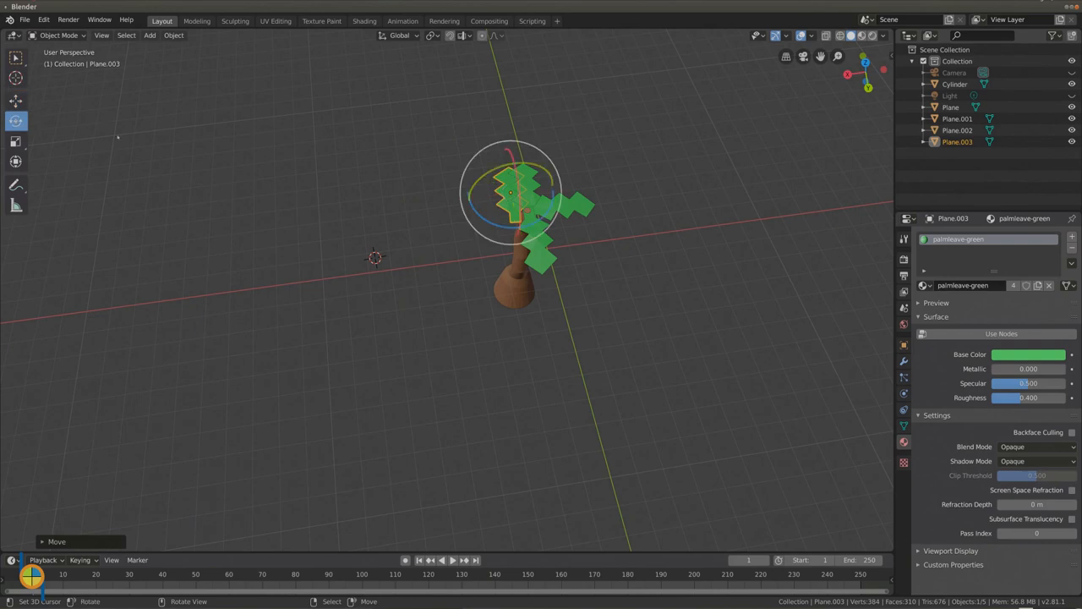
{"action": "key", "text": "r"}
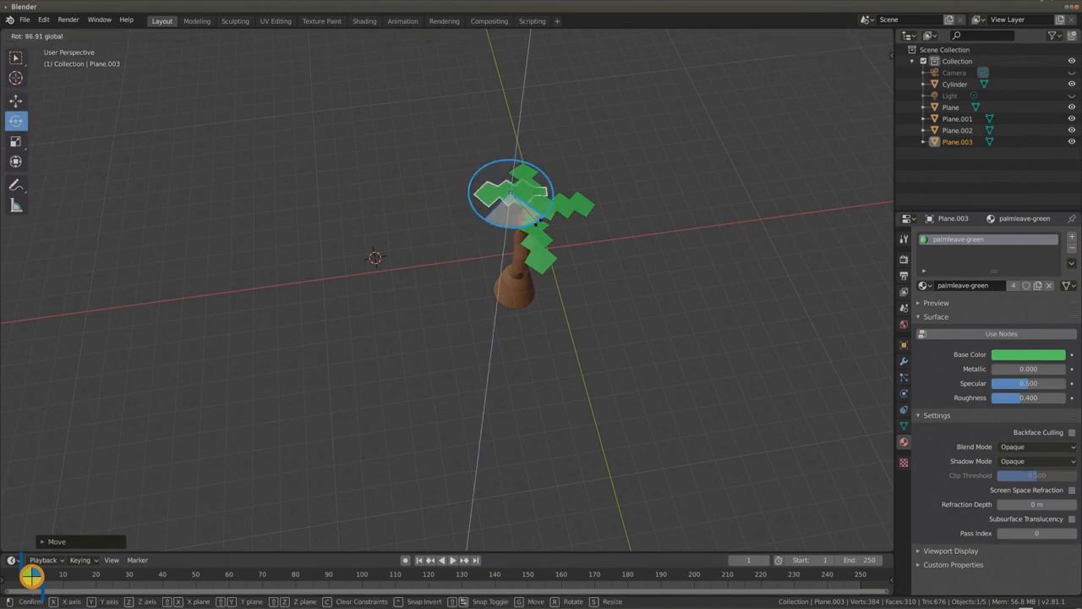
{"action": "left_click", "coordinate": [511, 193]}
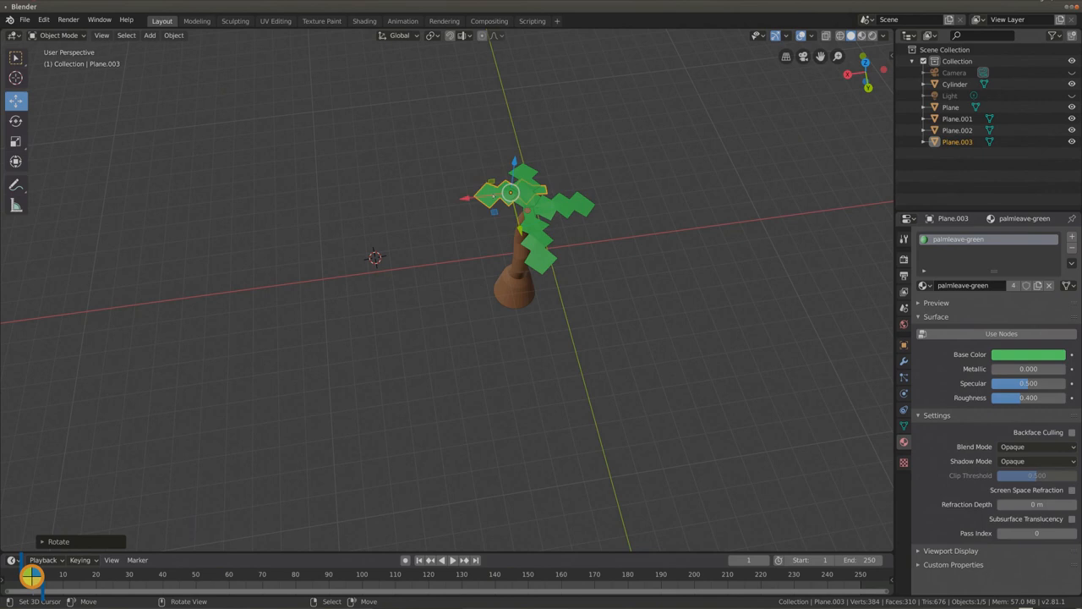